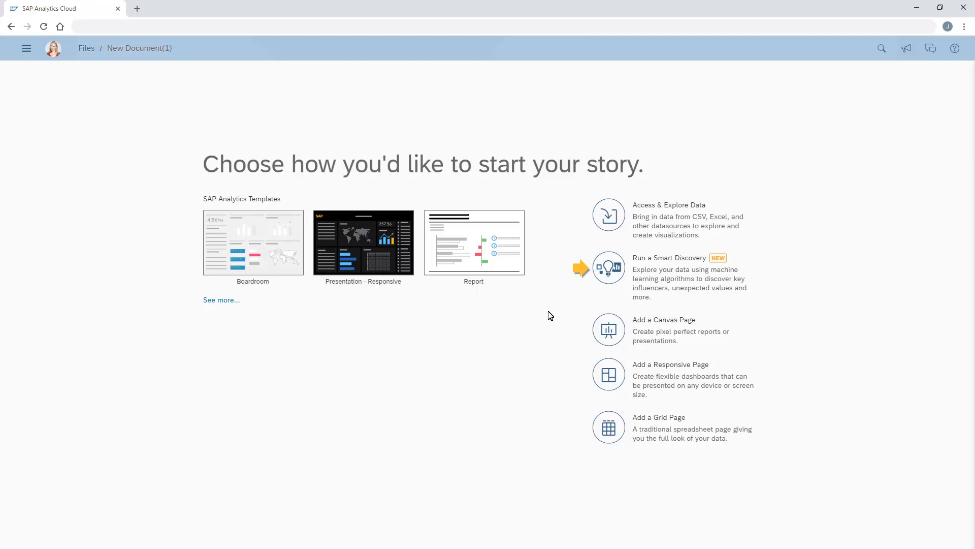
pyautogui.moveTo(610, 270)
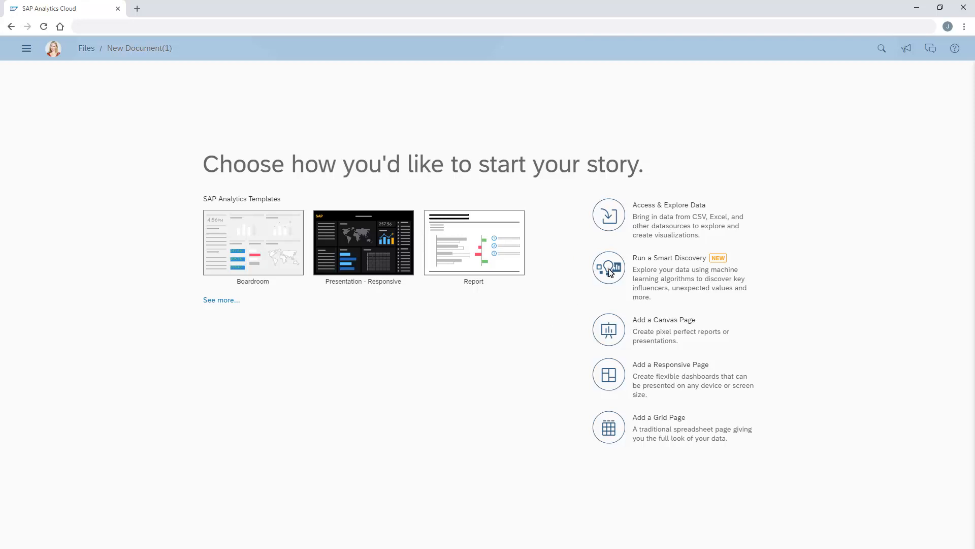
# Run a Smart Discovery and pick SAP_Concur from the datasource list
pyautogui.click(608, 214)
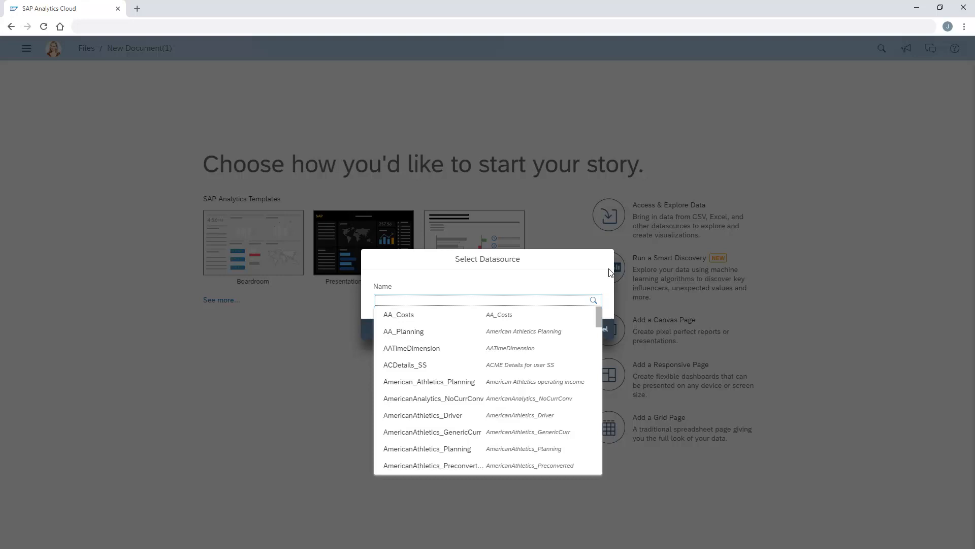
pyautogui.moveTo(605, 345)
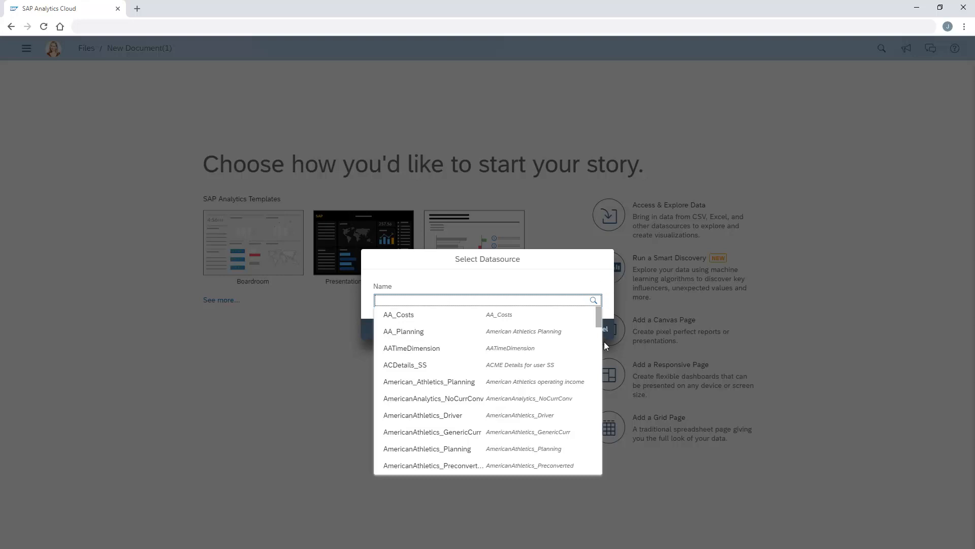
pyautogui.scroll(-3)
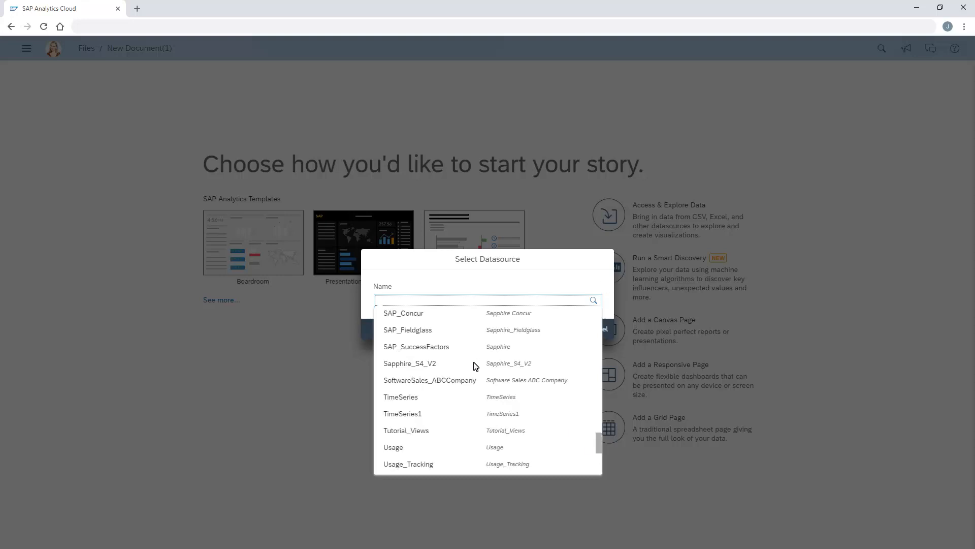
pyautogui.click(403, 313)
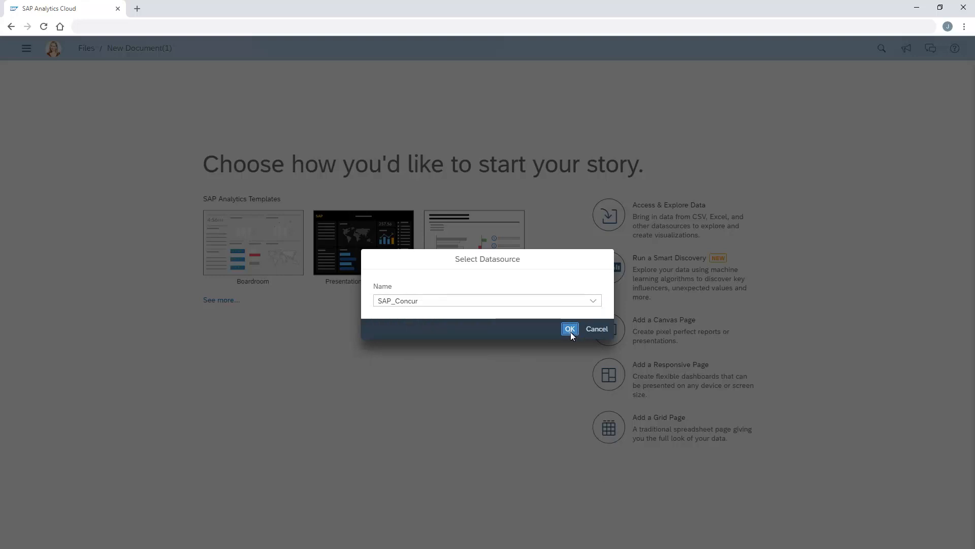
# Confirm SAP_Concur, look at Home_Office as a target, then cancel its classification grouping
pyautogui.click(569, 328)
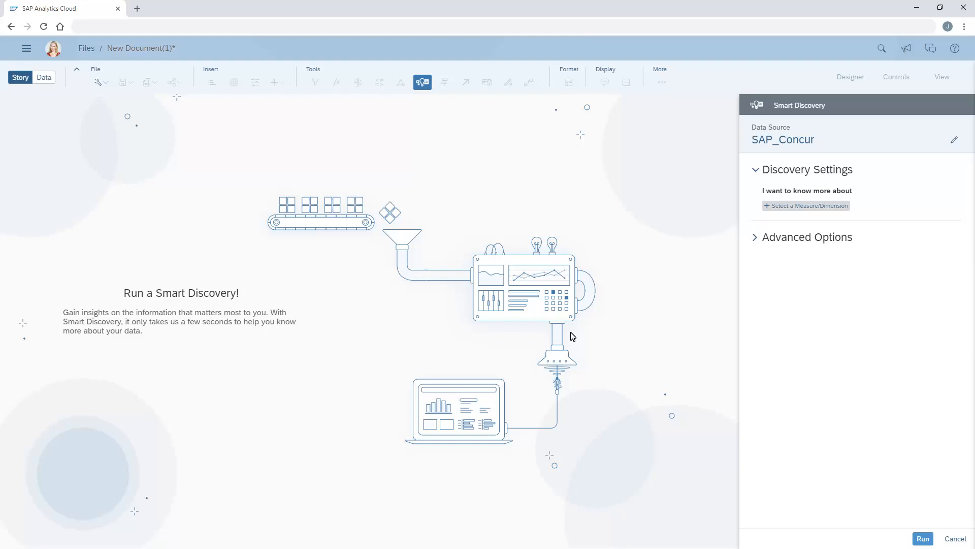
pyautogui.moveTo(810, 213)
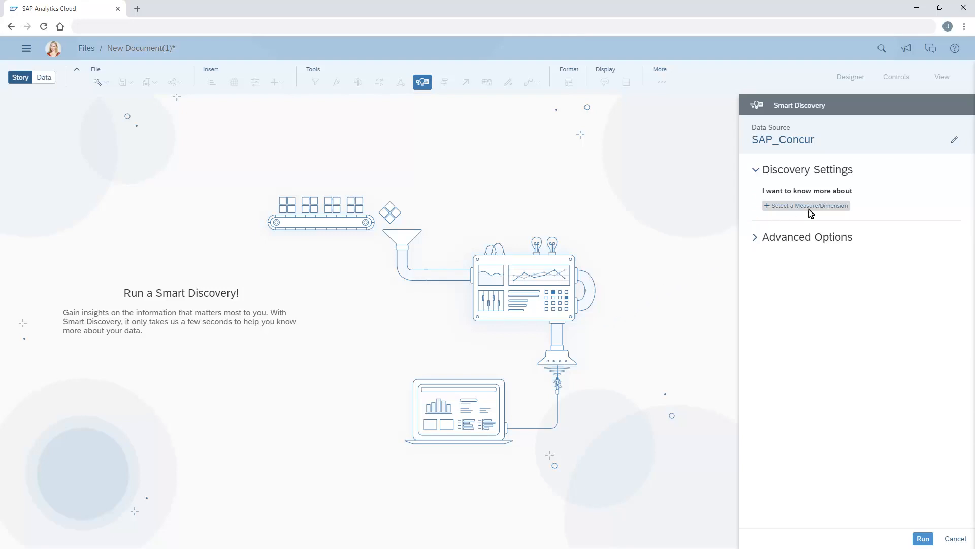
pyautogui.click(809, 205)
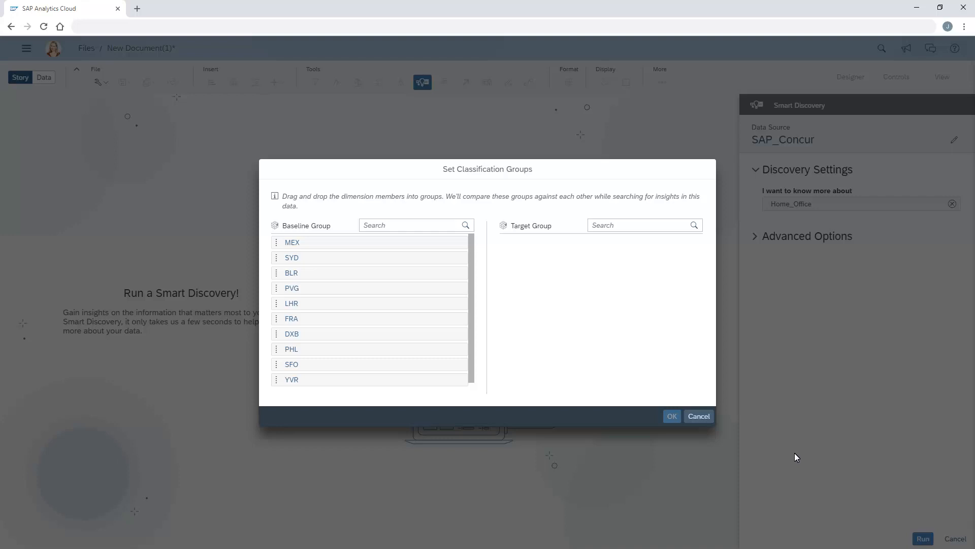
pyautogui.click(698, 416)
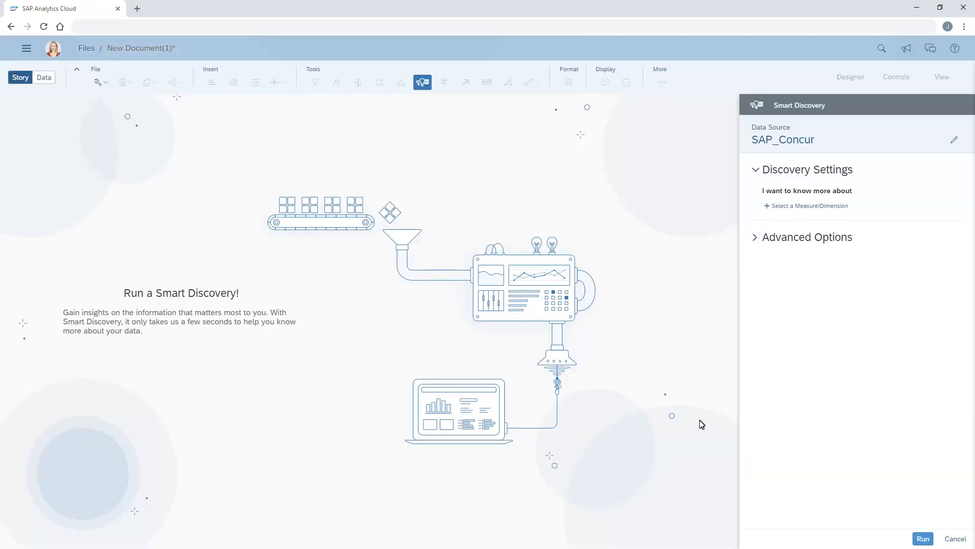
pyautogui.moveTo(794, 241)
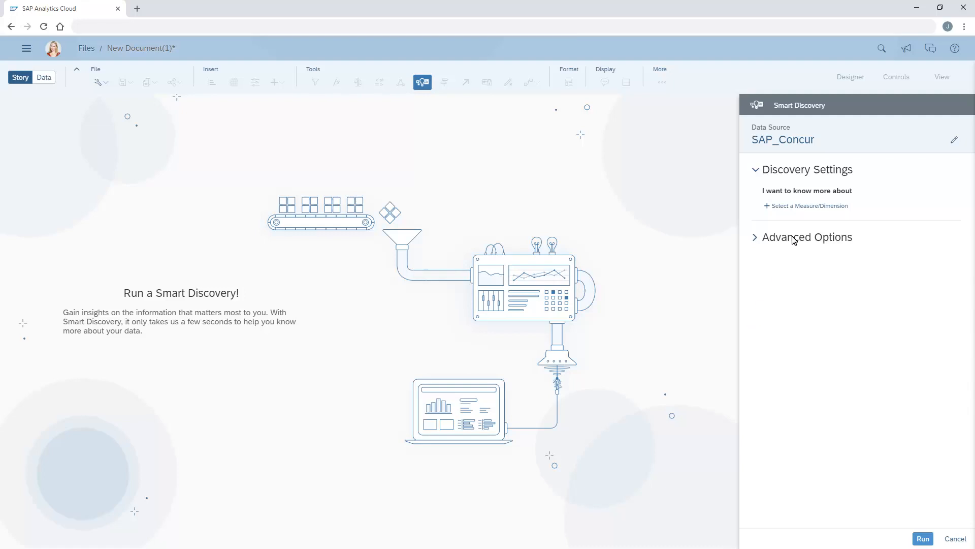
# Make Carbon_Footprint the discovery target and expand its advanced options
pyautogui.click(809, 205)
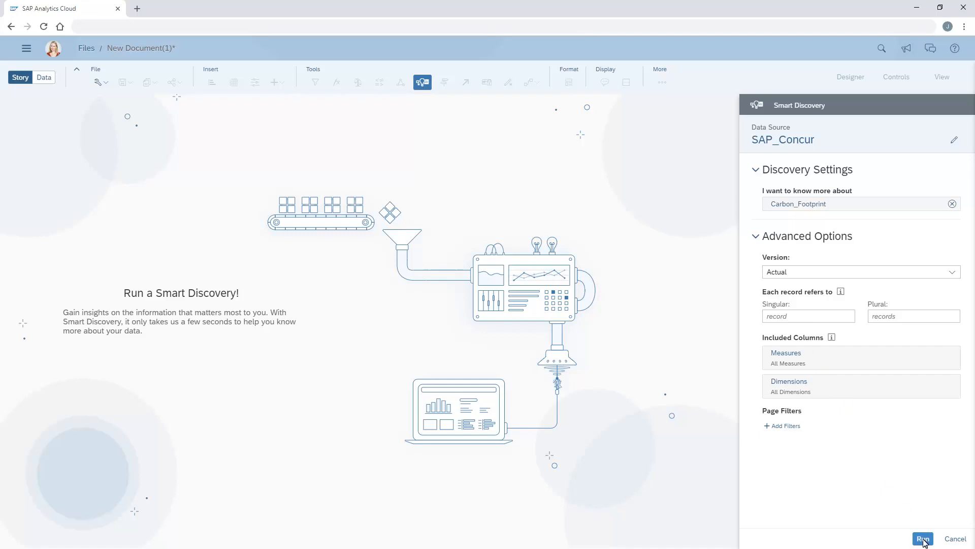
# Run the discovery and review the Carbon_Footprint overview charts
pyautogui.click(923, 539)
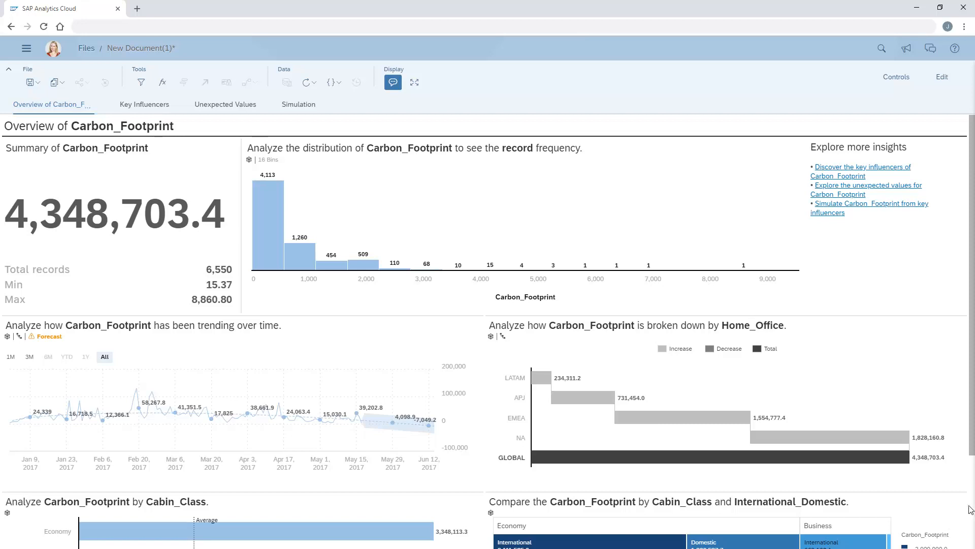
pyautogui.scroll(-3)
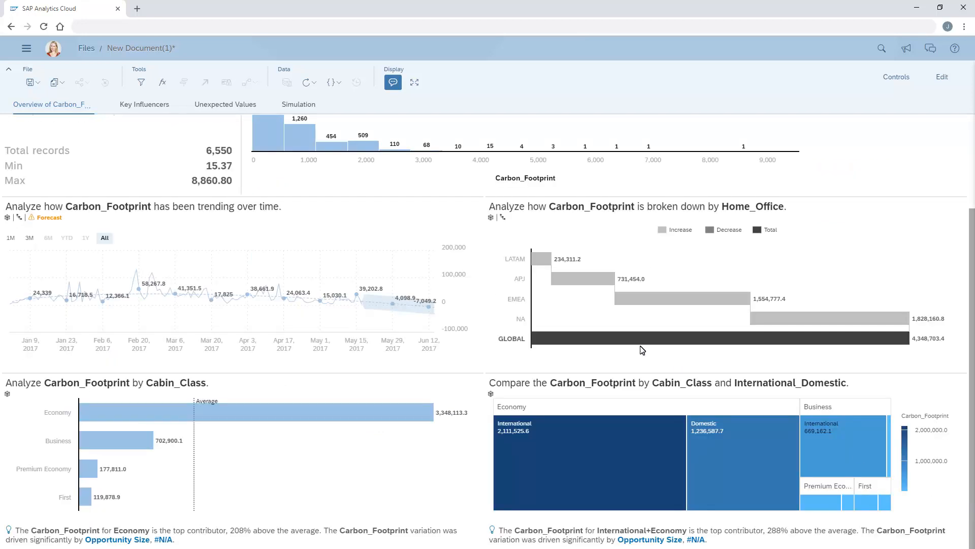
pyautogui.click(145, 103)
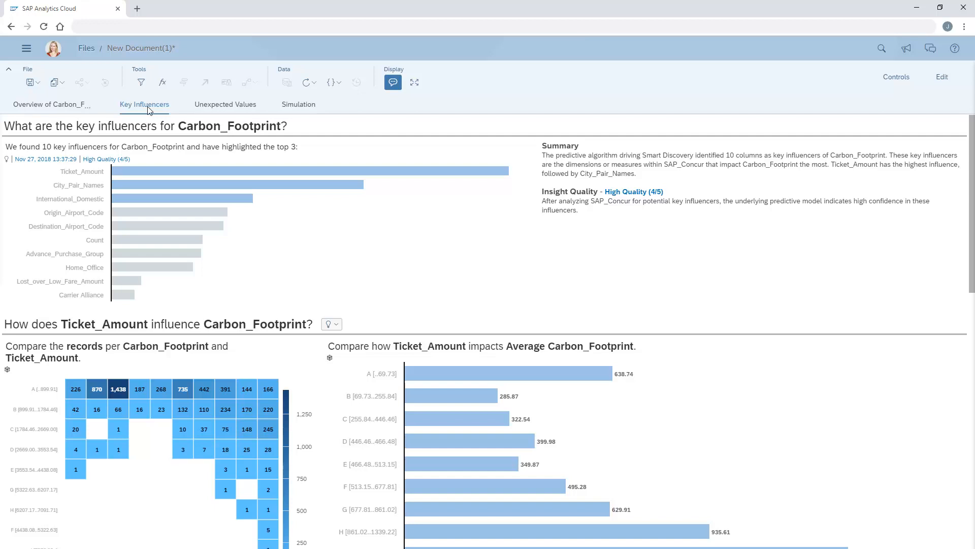
pyautogui.moveTo(276, 173)
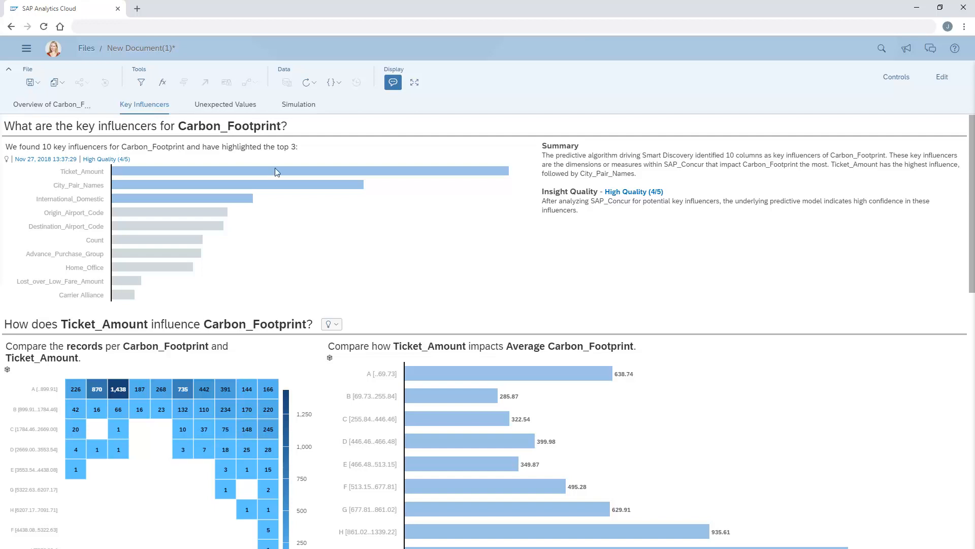
# Scroll through the City_Pair_Names and International_Domestic influencer charts
pyautogui.scroll(-3)
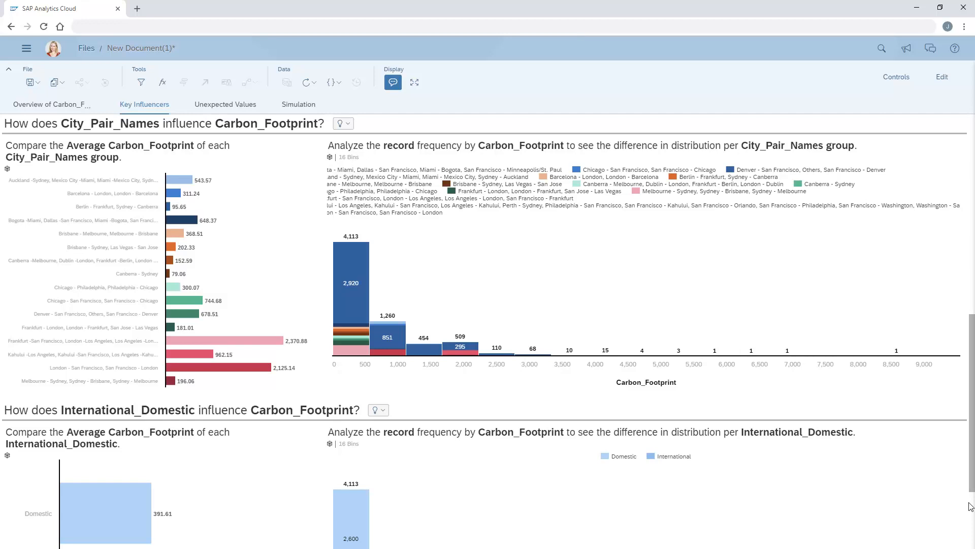
pyautogui.moveTo(969, 539)
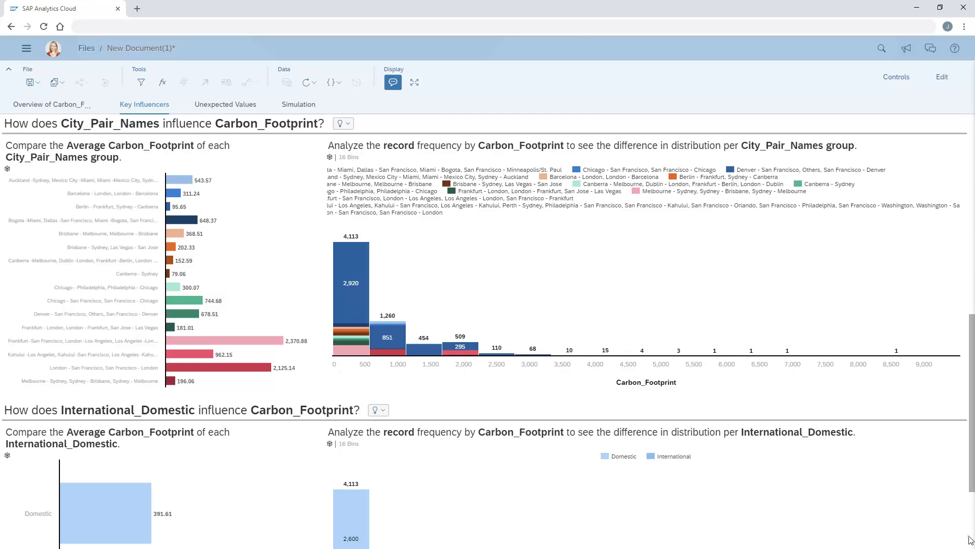
pyautogui.scroll(-3)
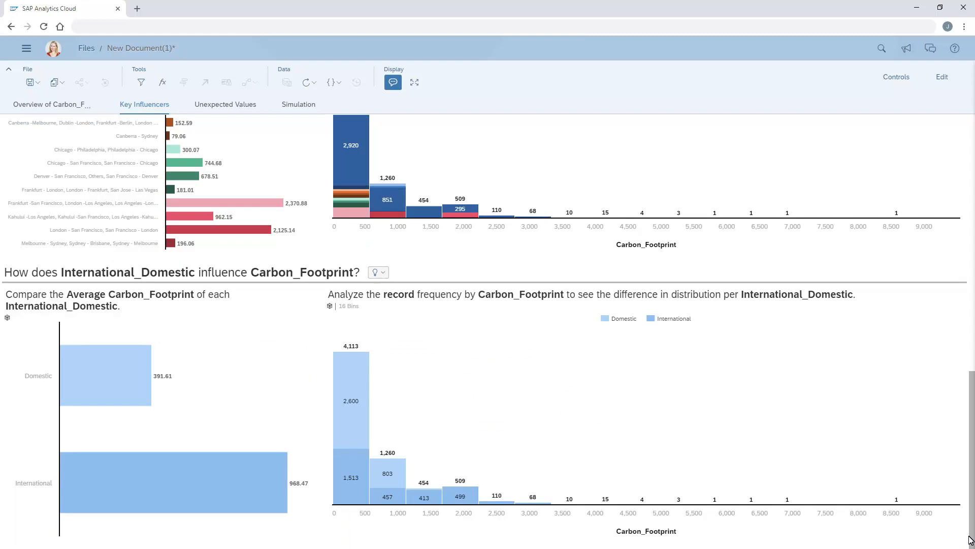
pyautogui.moveTo(383, 276)
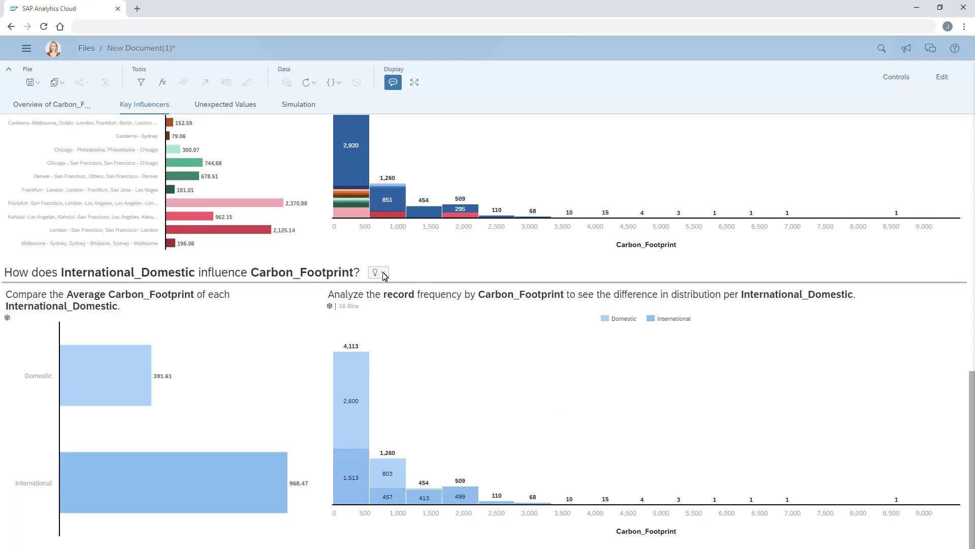
pyautogui.click(375, 272)
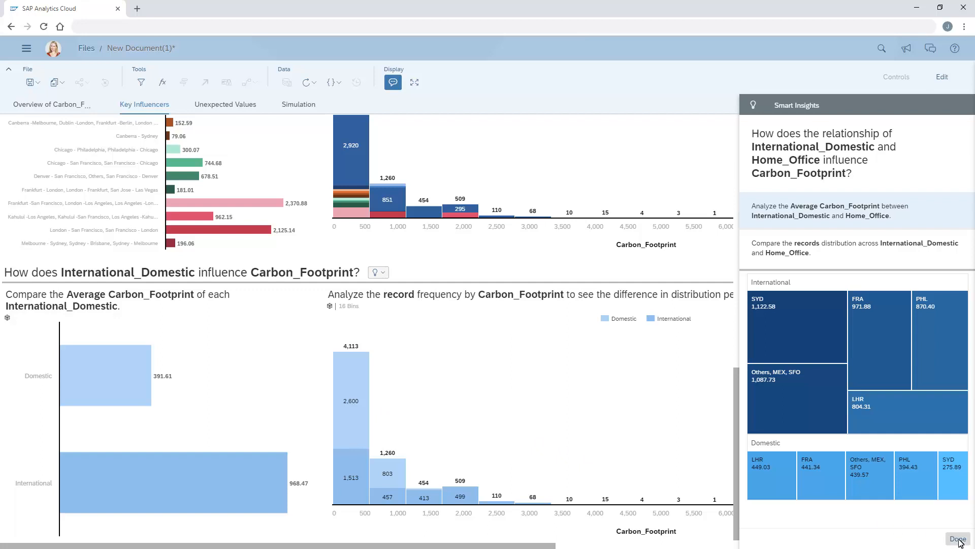
pyautogui.click(957, 539)
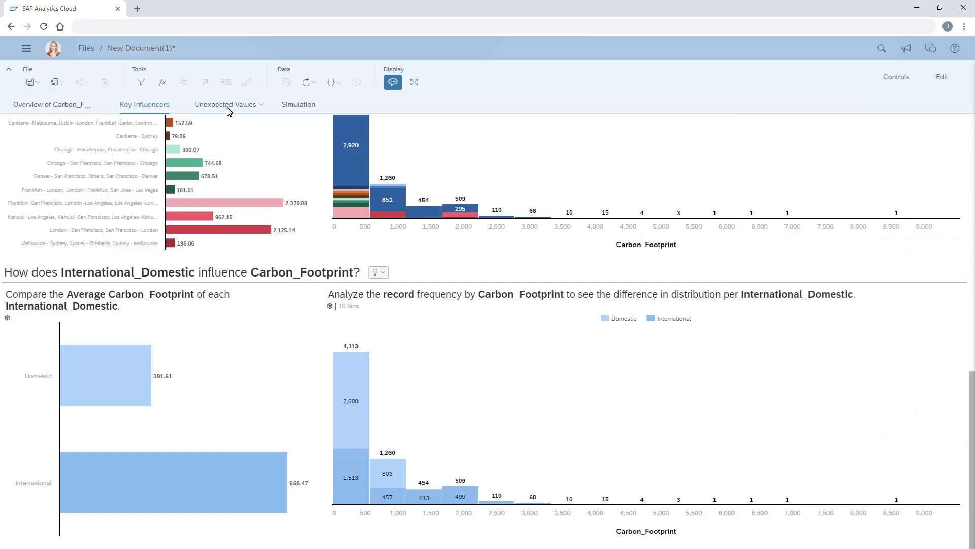
# Show the 96 unexpected Carbon_Footprint records with actual-versus-expected charts
pyautogui.click(225, 103)
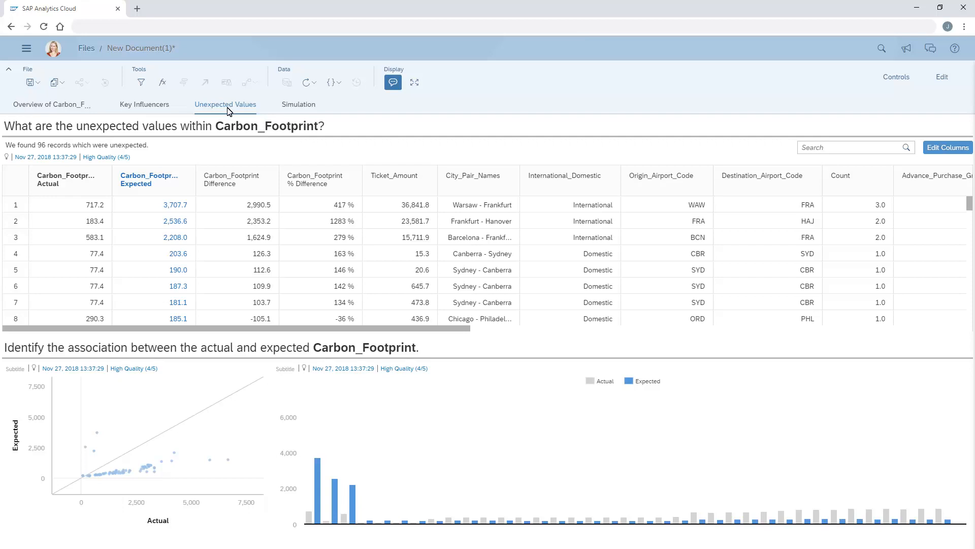
pyautogui.moveTo(299, 104)
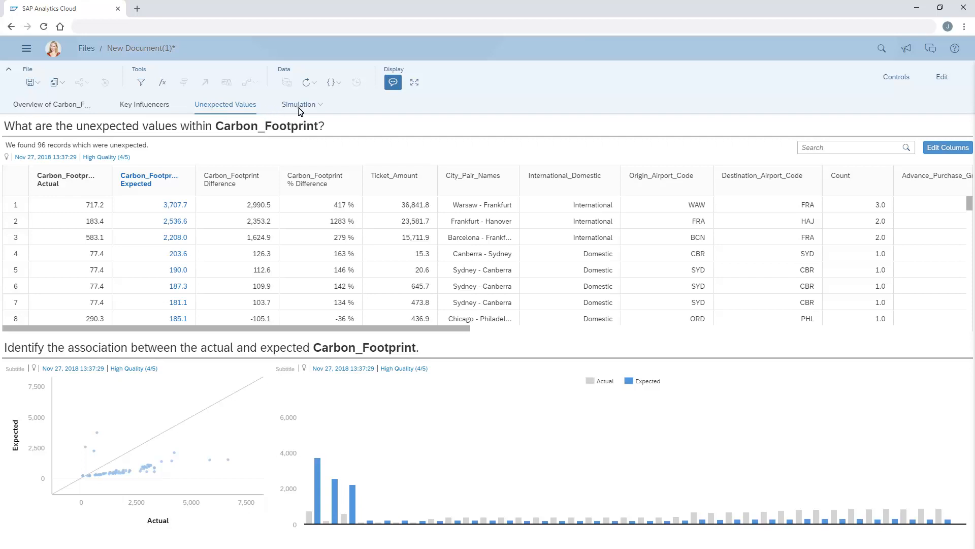
# Simulate an International trip at 7,004.9 ticket amount, giving expected Carbon_Footprint 1,597.3
pyautogui.click(299, 103)
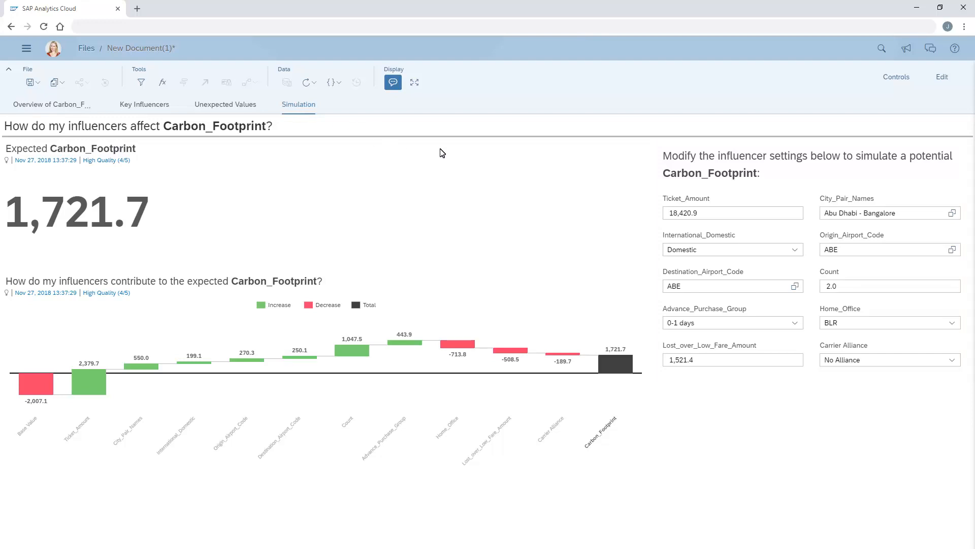
pyautogui.click(732, 212)
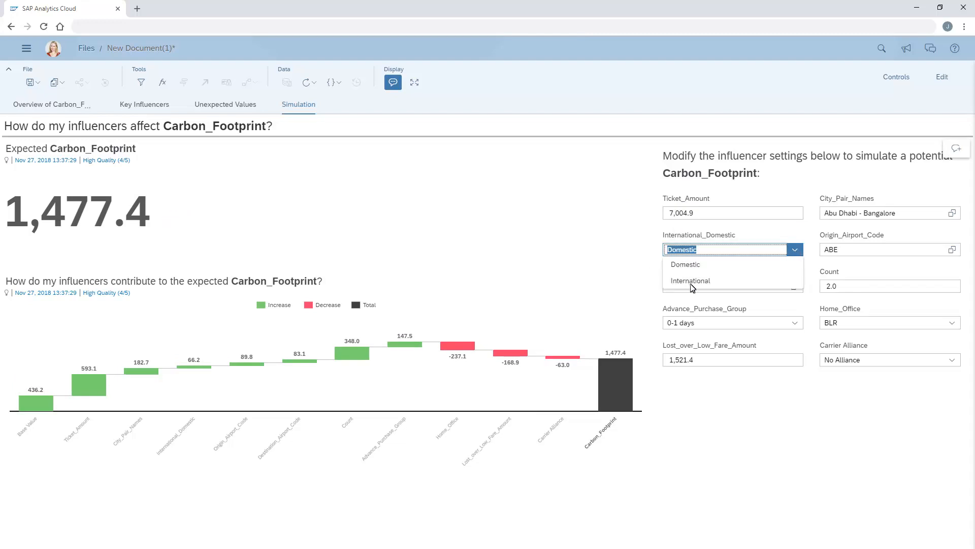
pyautogui.click(690, 281)
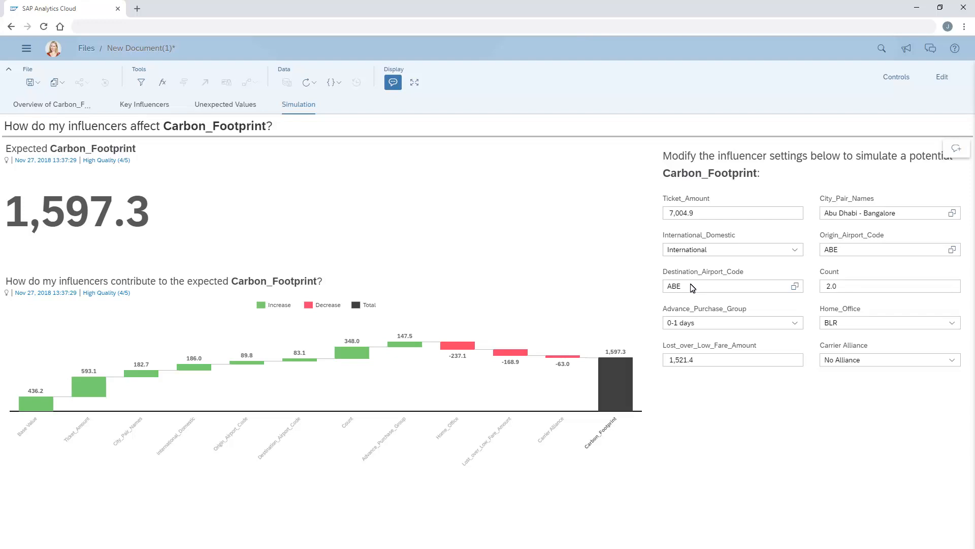